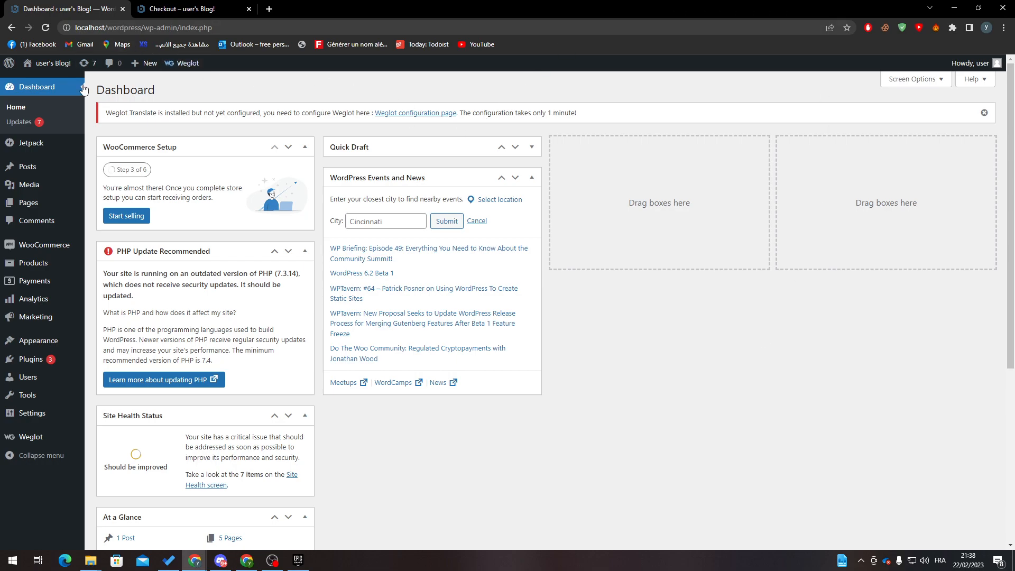
Search the Add Plugins directory for 'woocommerce' and see WooCommerce listed as active.
left_click(108, 376)
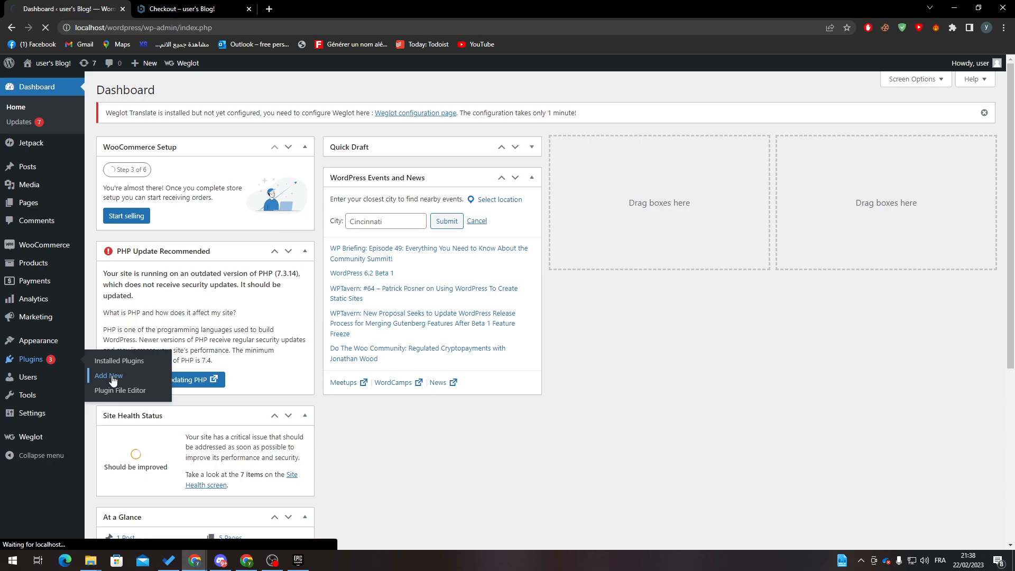
left_click(108, 375)
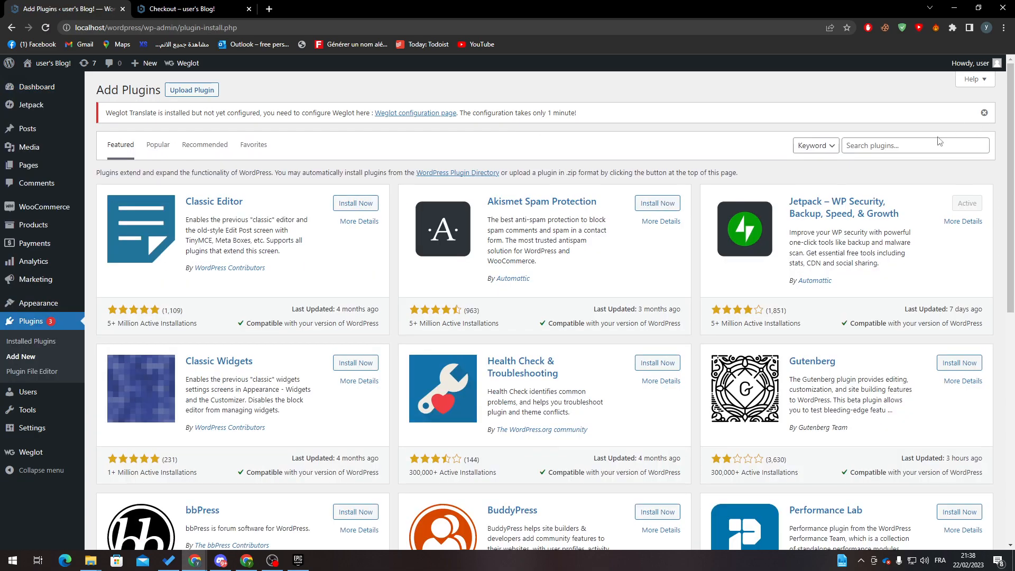
type("woocommerce")
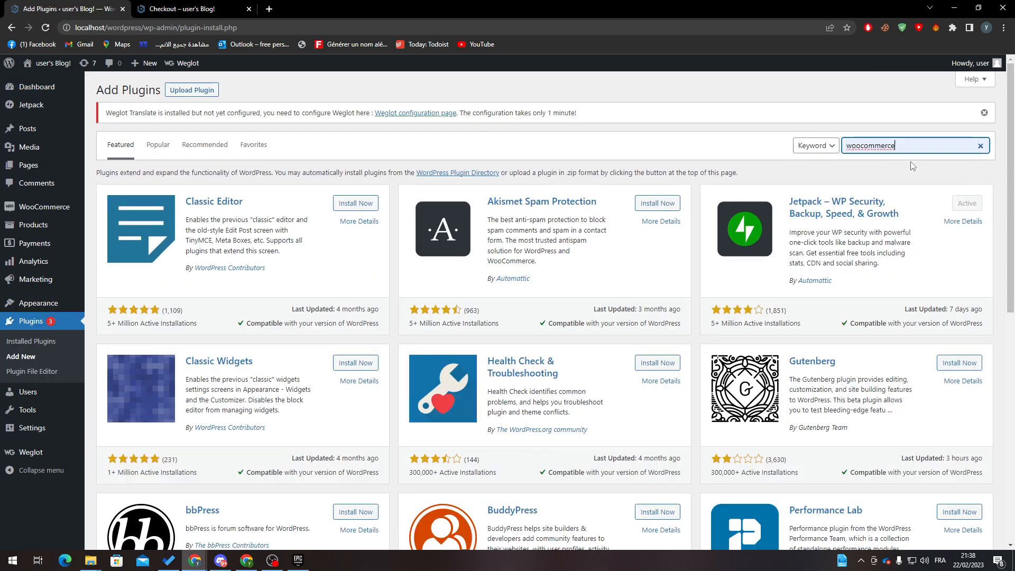
key("Enter")
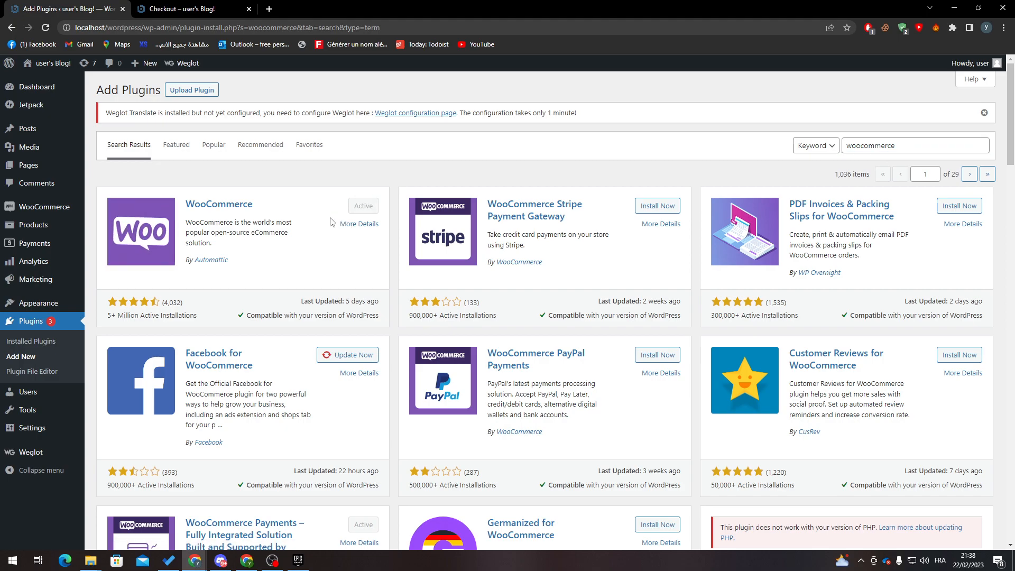
mouse_move(32, 341)
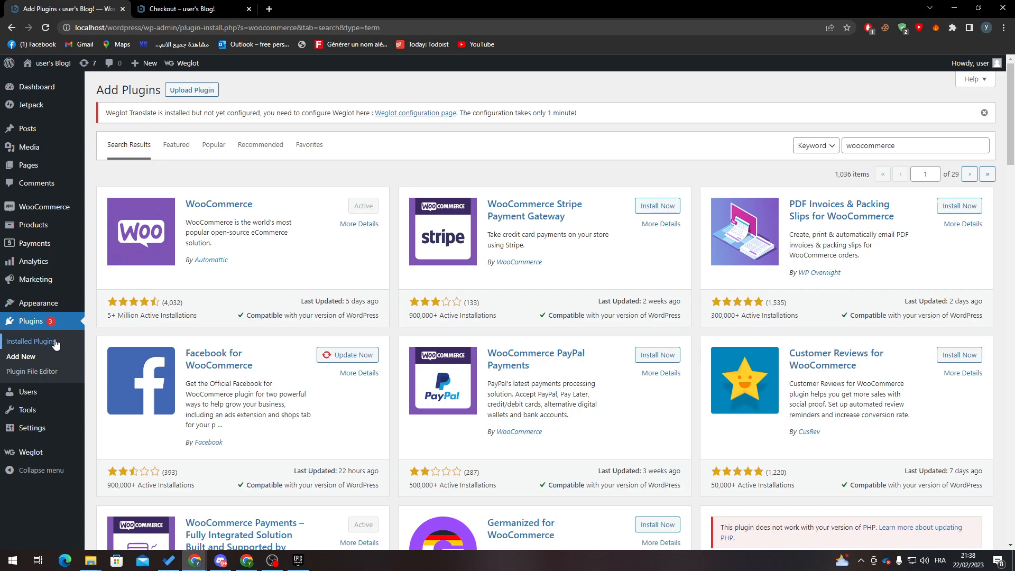
Filter installed plugins to Active to confirm WooCommerce, then switch to the Inactive list.
left_click(31, 341)
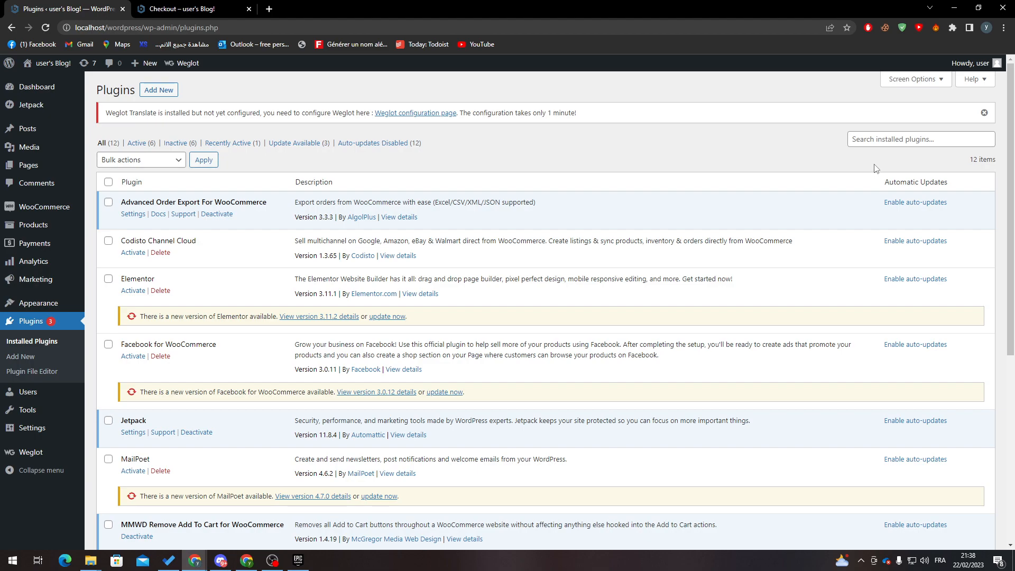
mouse_move(227, 193)
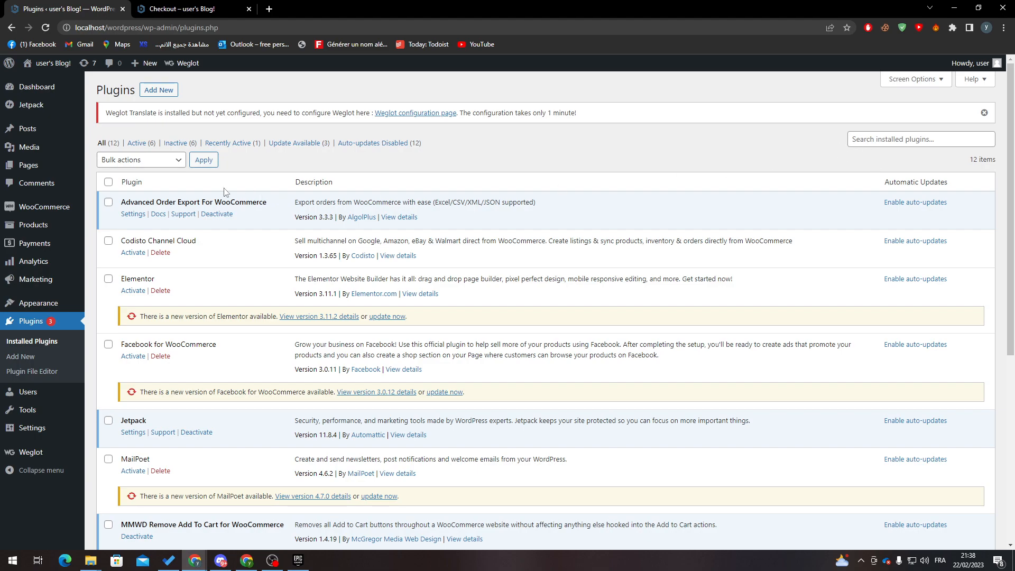
left_click(137, 142)
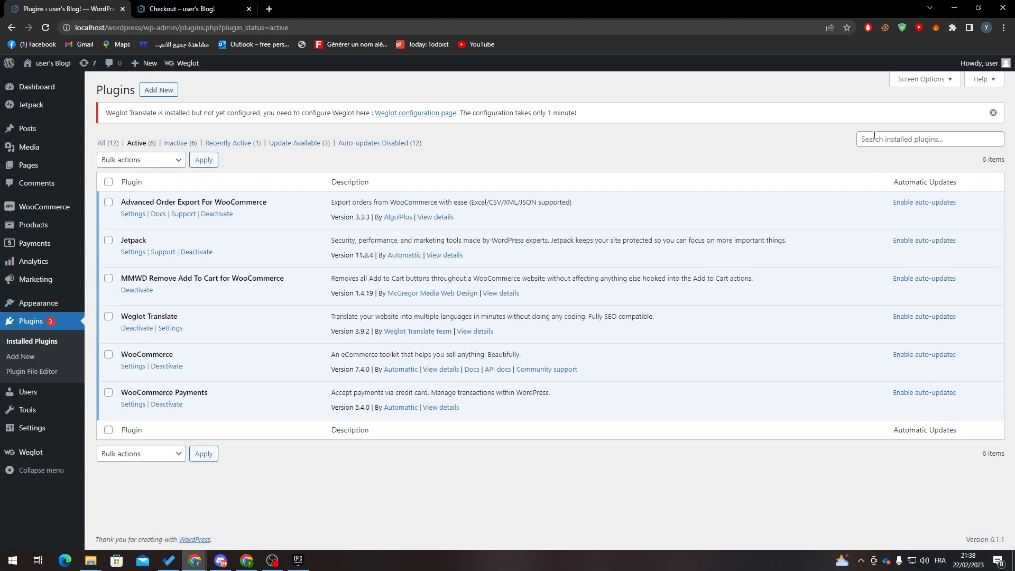
double_click(145, 354)
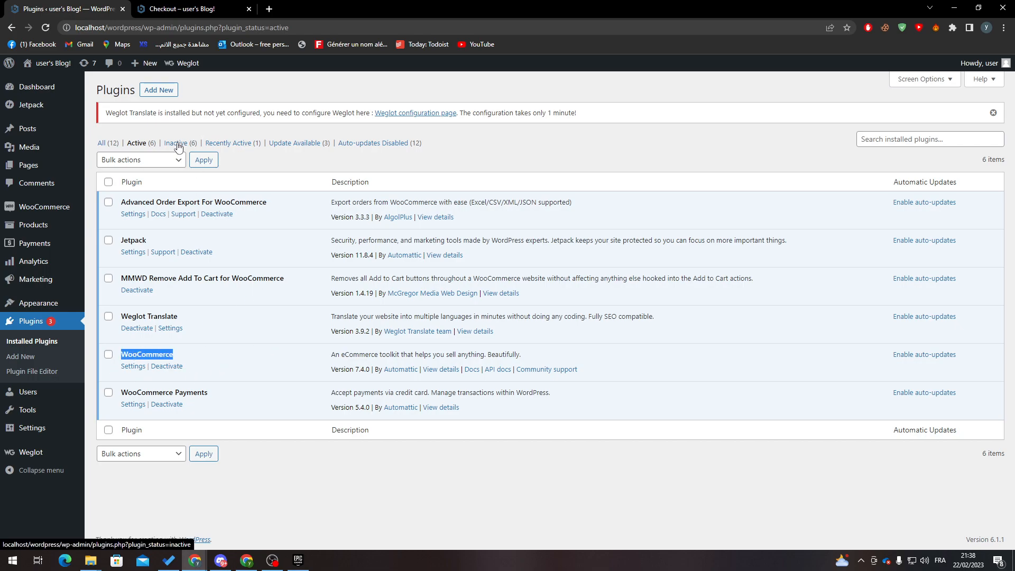
left_click(178, 143)
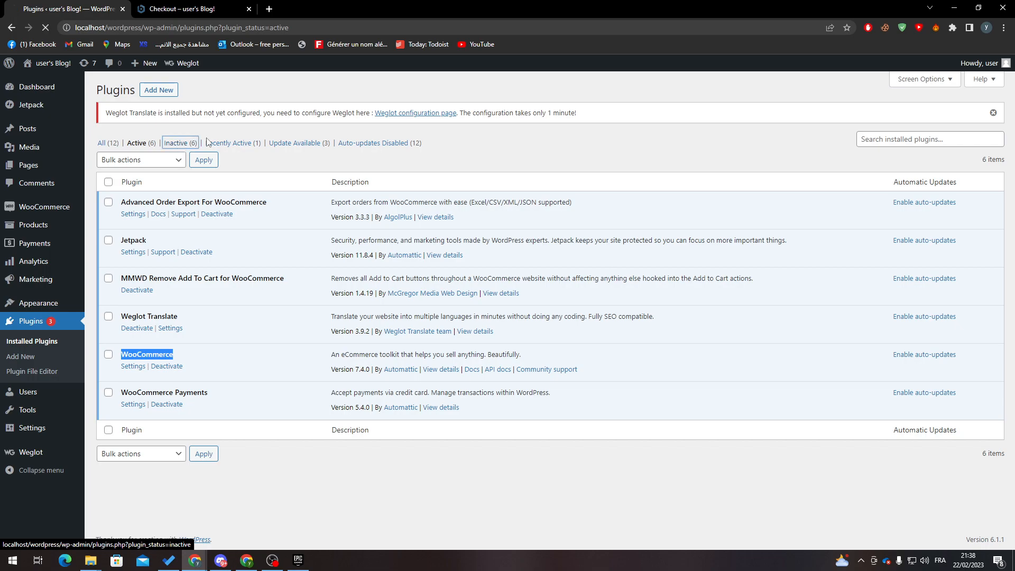
left_click(181, 143)
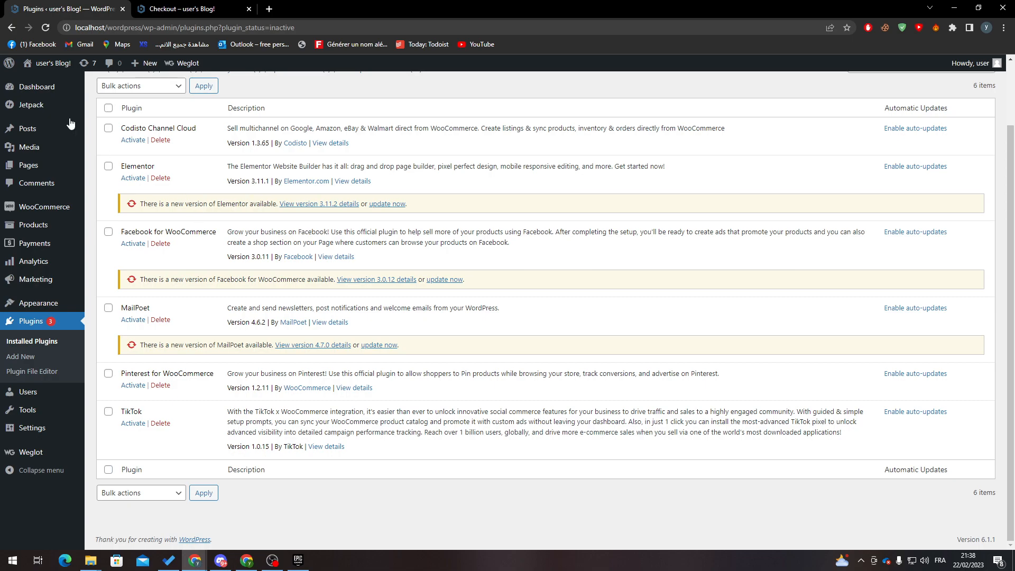
mouse_move(50, 191)
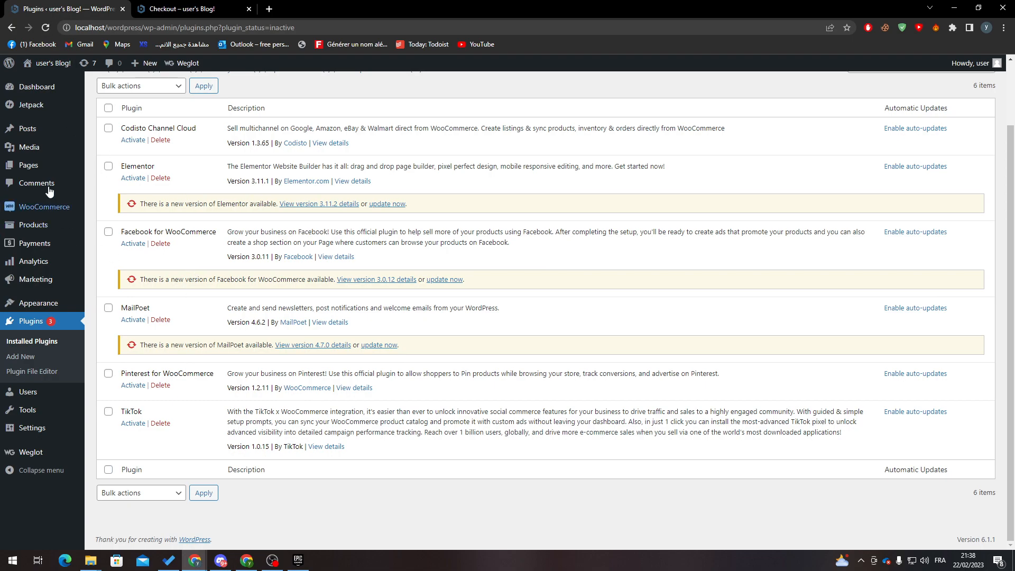
mouse_move(36, 279)
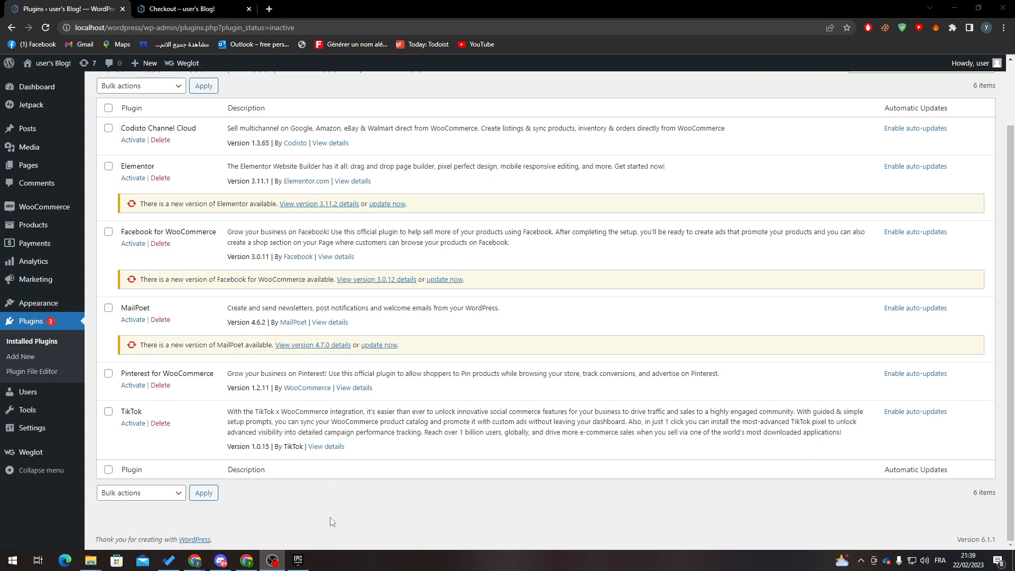
mouse_move(298, 534)
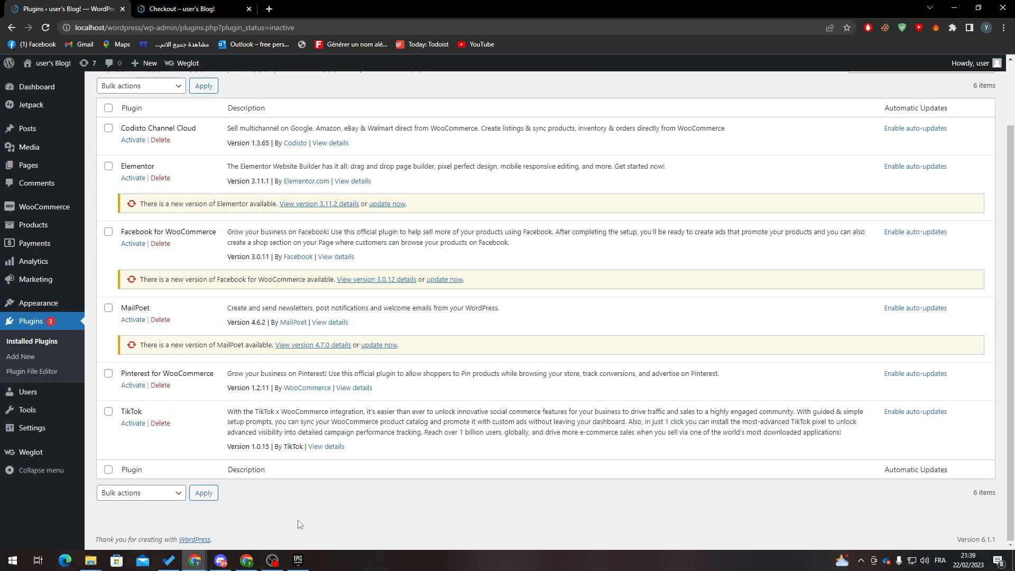
mouse_move(275, 444)
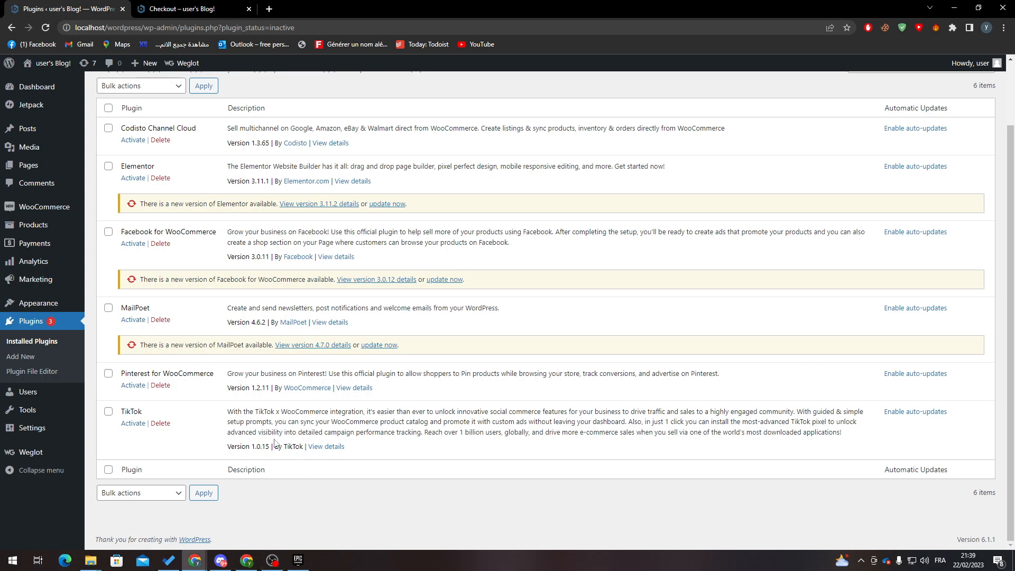
mouse_move(258, 389)
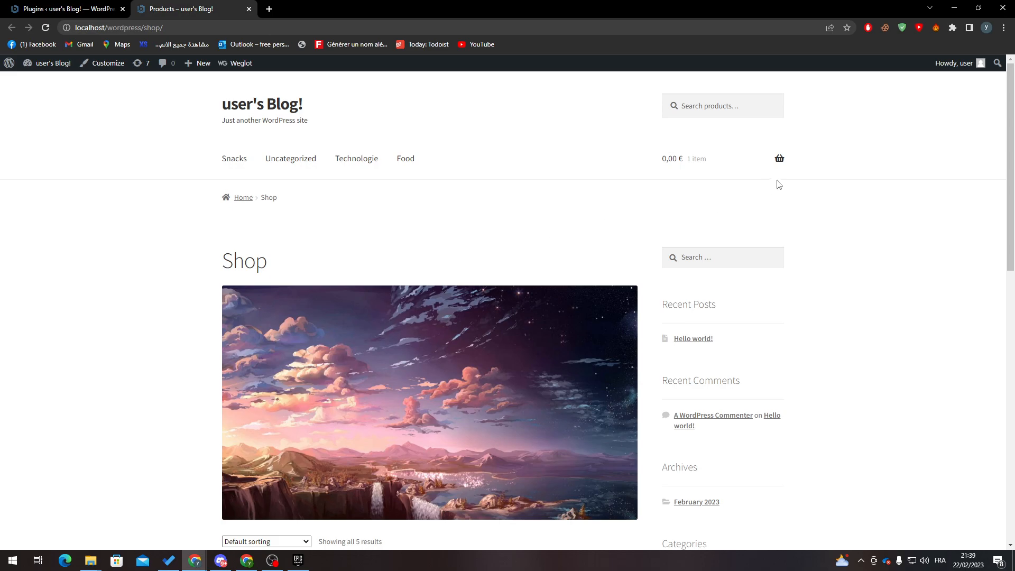
Scroll to the shop's product grid and bring up the context menu near an Add to cart button.
scroll("down", 3)
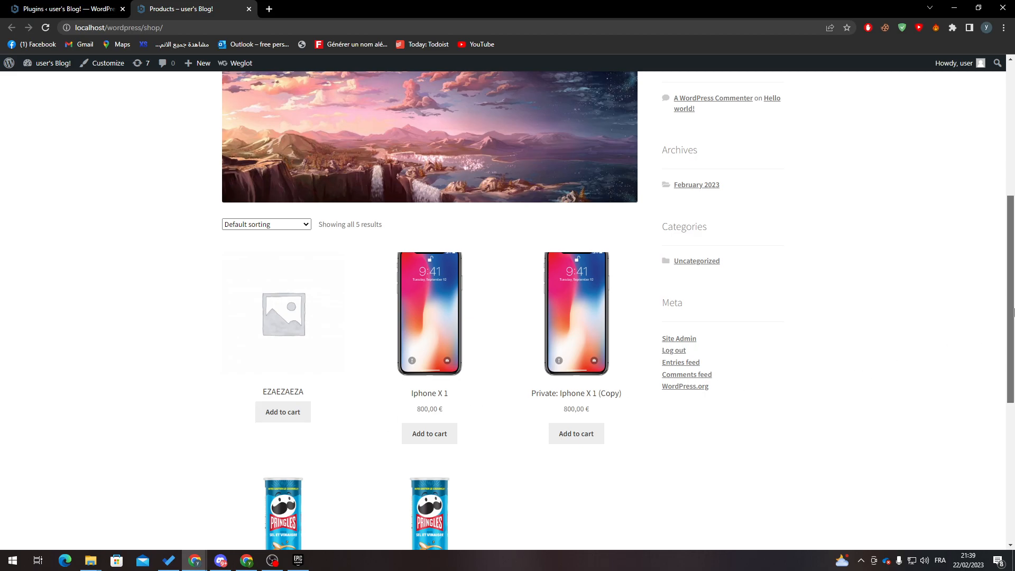
scroll("down", 3)
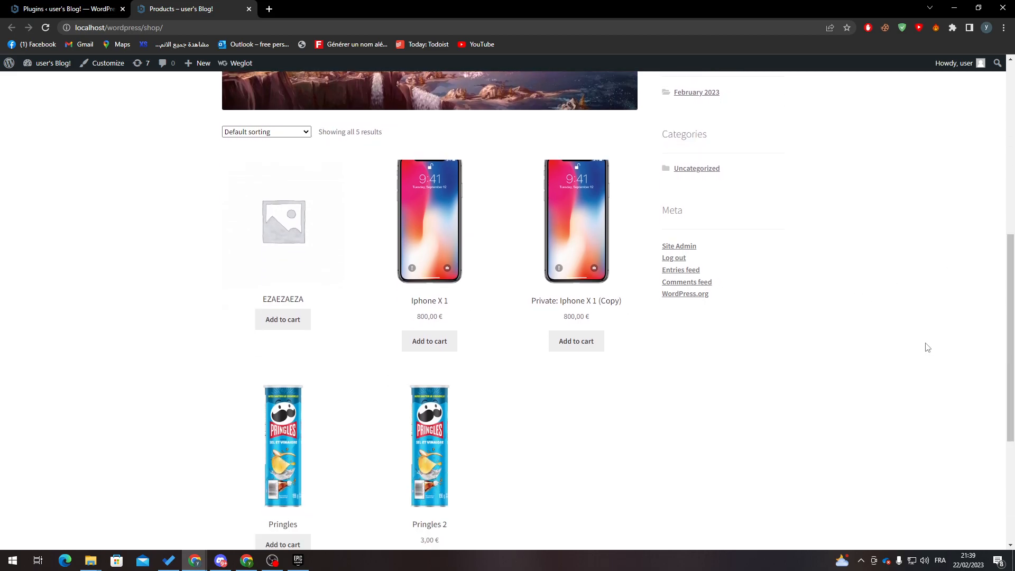
mouse_move(912, 356)
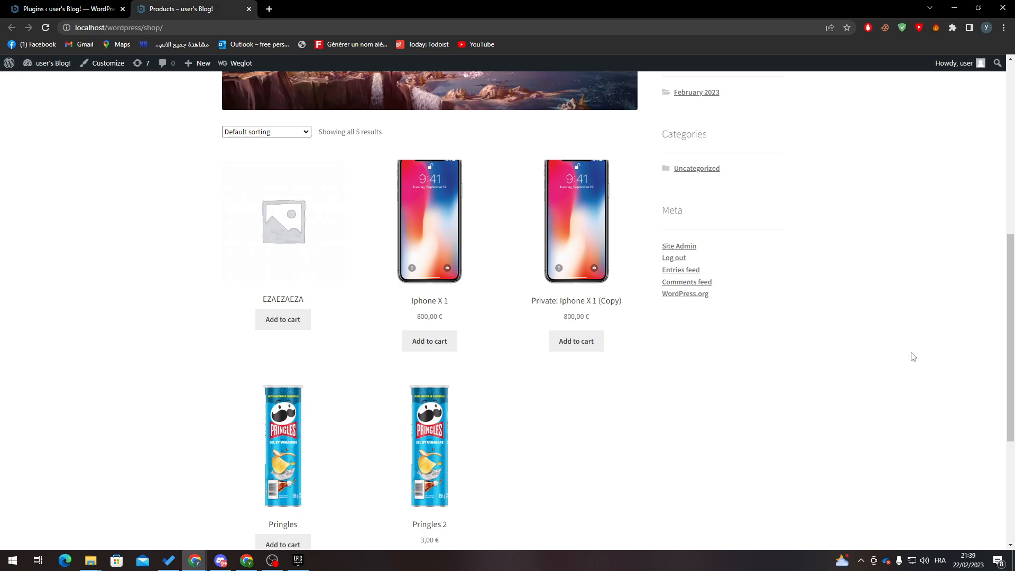
mouse_move(840, 360)
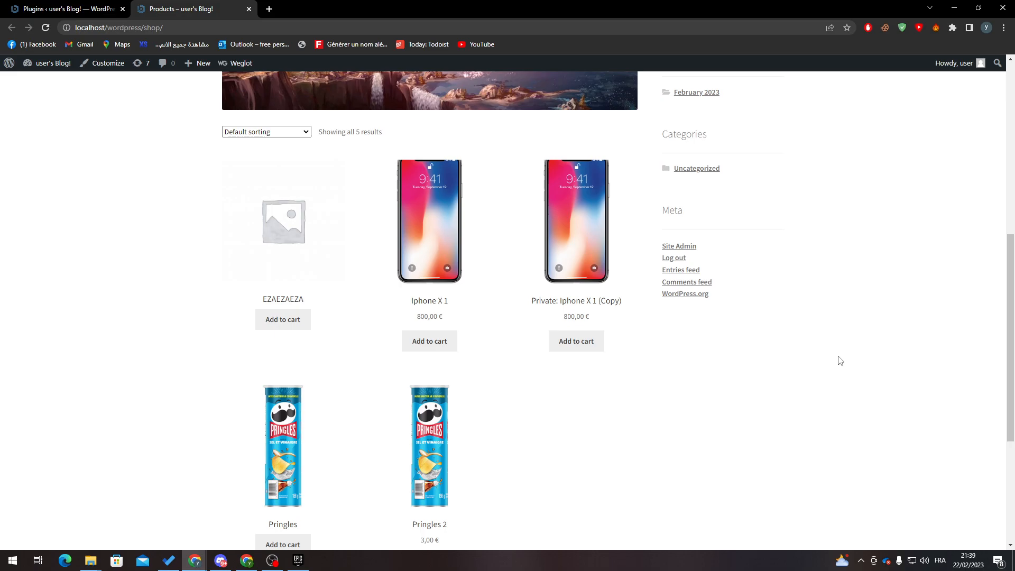
right_click(840, 360)
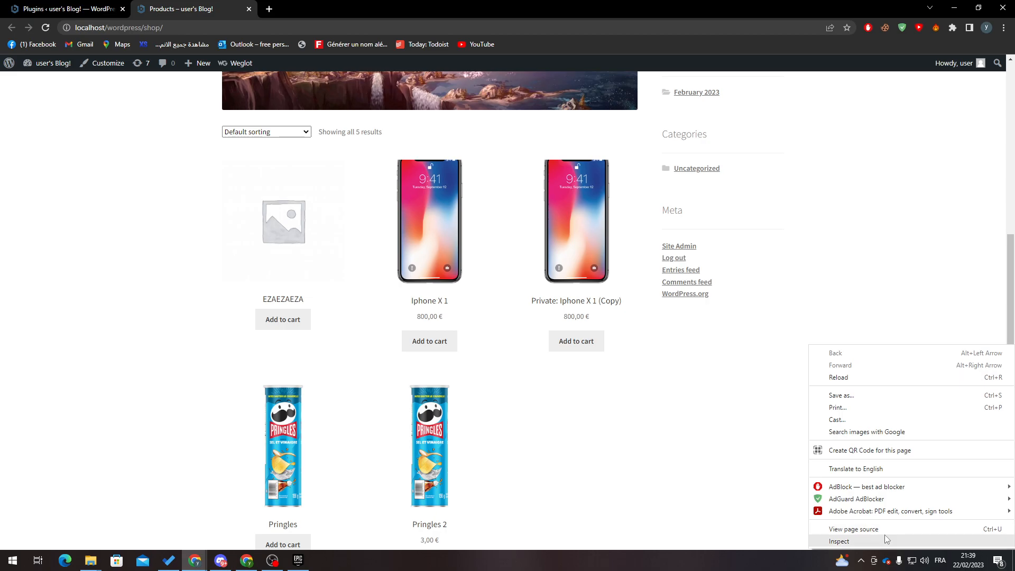
Inspect the Add to cart link and add display: none to the button rule in DevTools Styles.
left_click(838, 541)
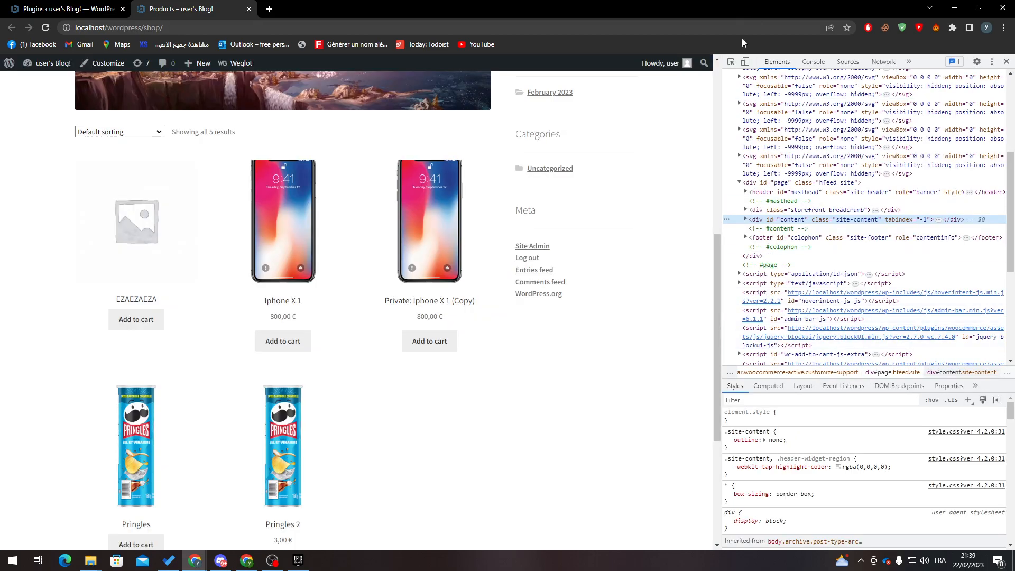
mouse_move(730, 62)
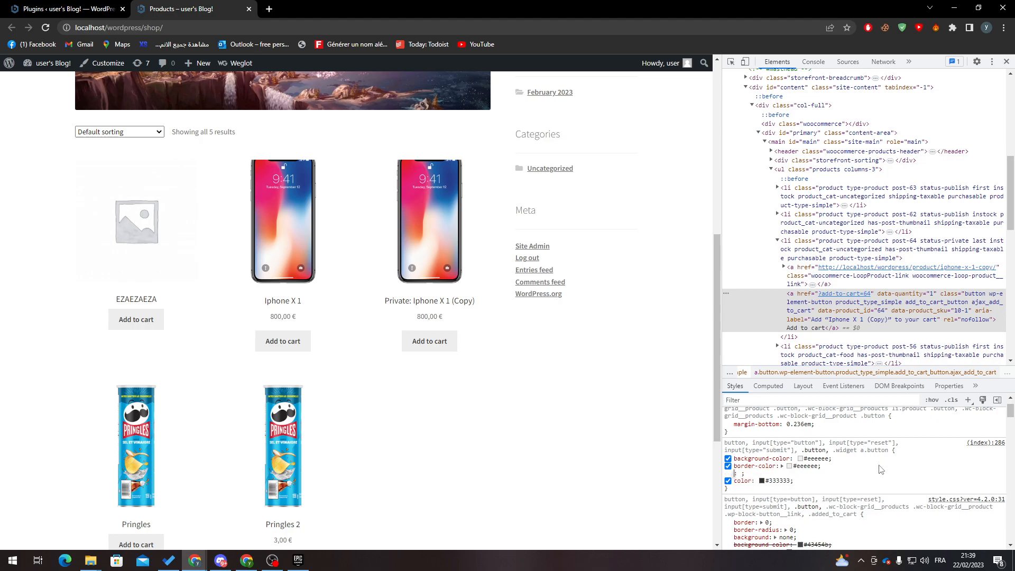
type("display")
type("none")
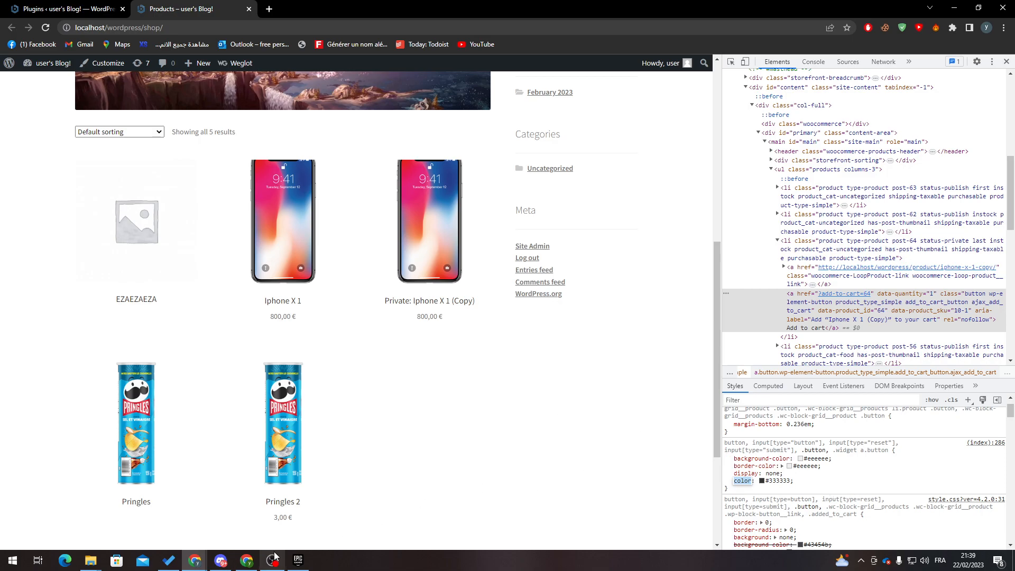
mouse_move(566, 362)
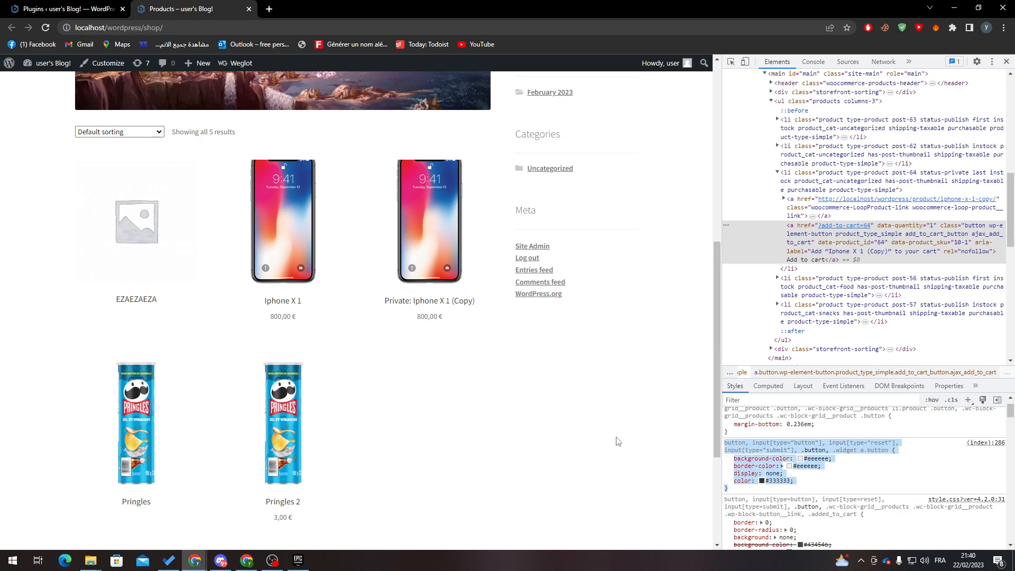
left_click(107, 62)
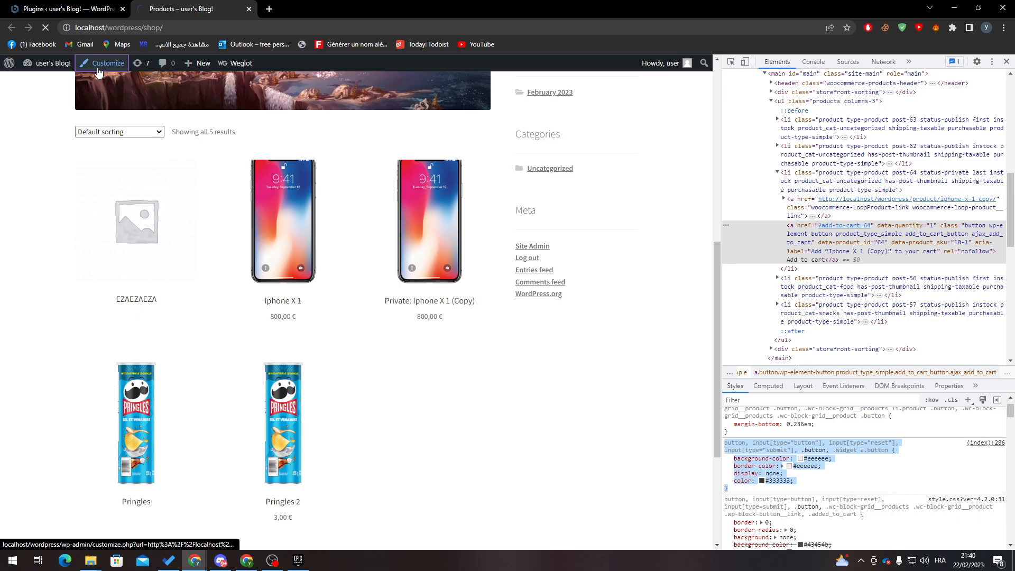
Paste the button display: none rule into Customizer Additional CSS and publish it.
left_click(107, 62)
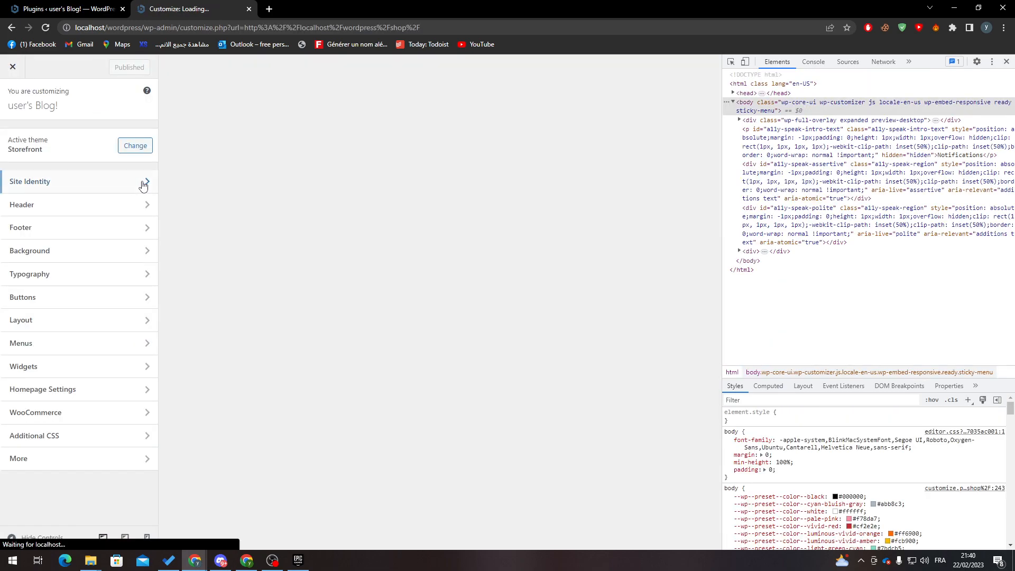
left_click(34, 434)
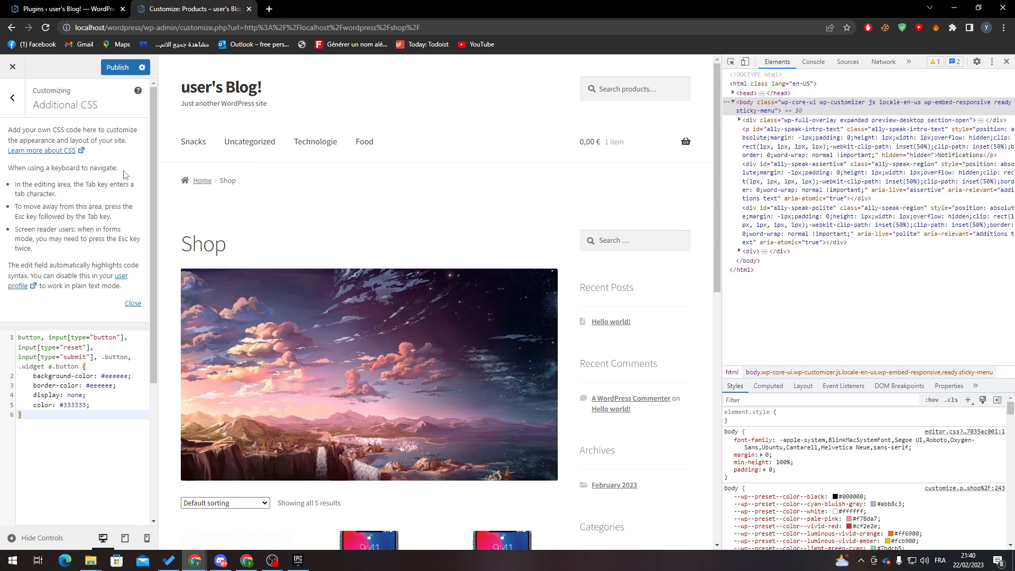
left_click(117, 68)
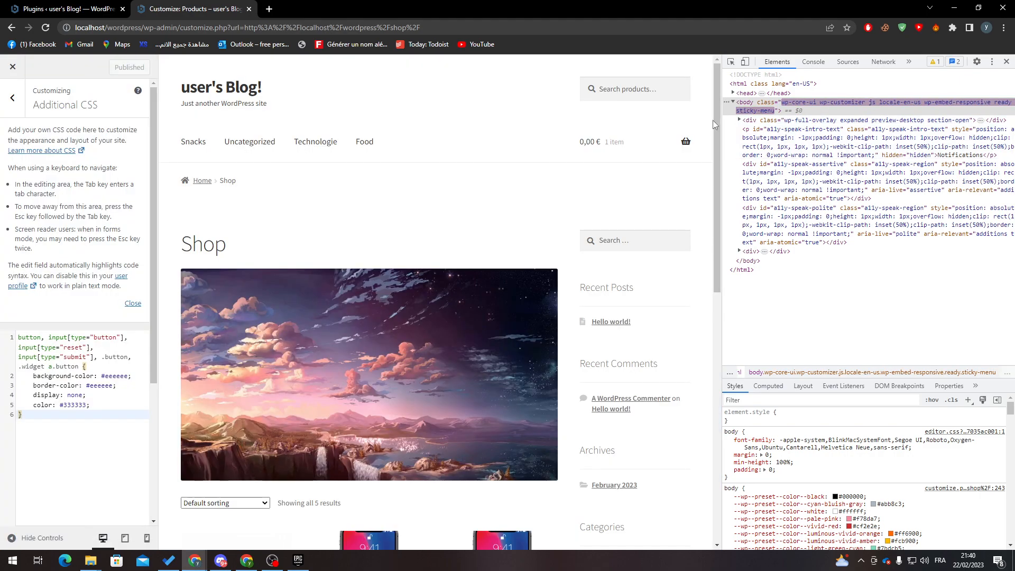
scroll("down", 3)
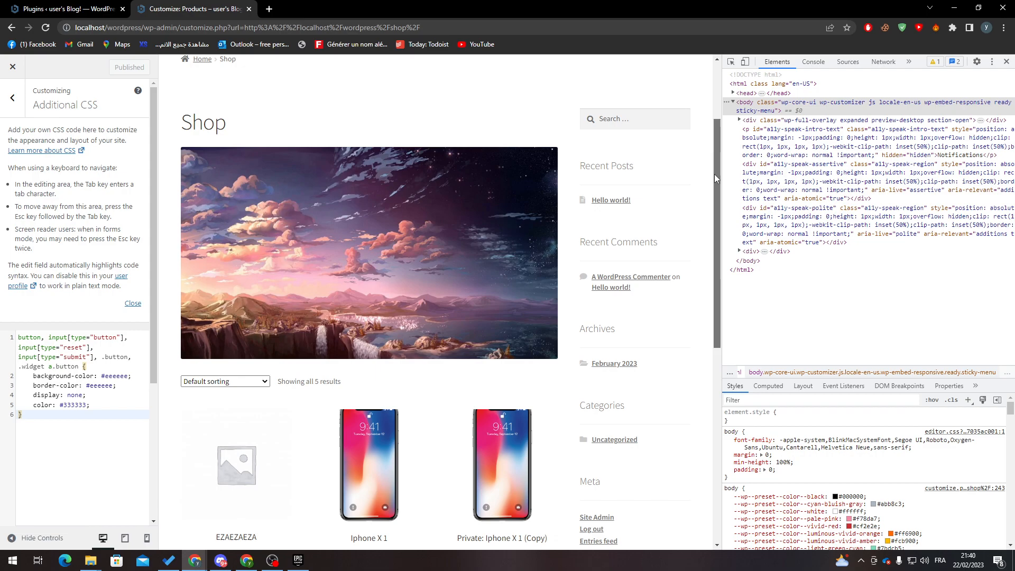
scroll("down", 3)
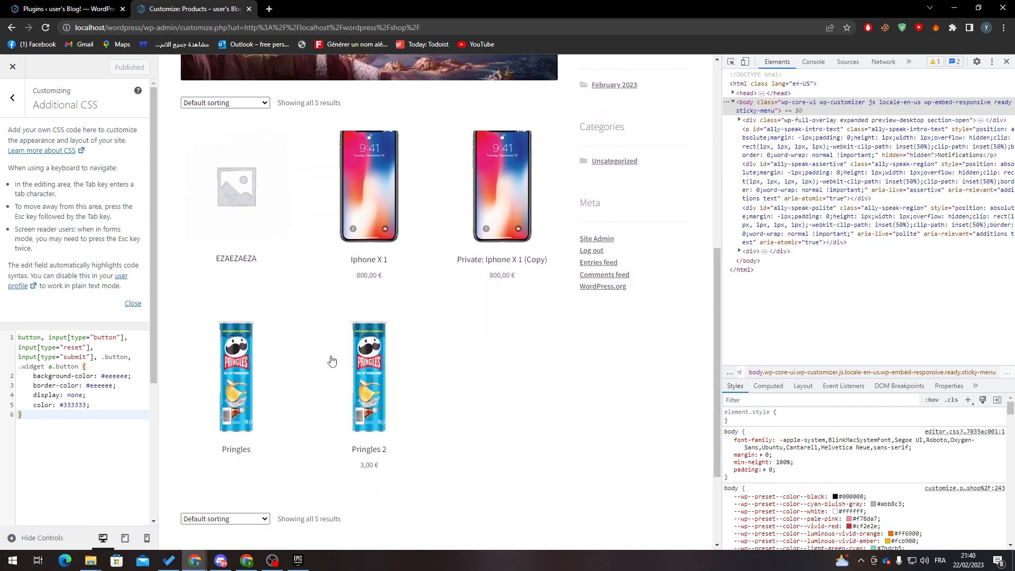
mouse_move(504, 292)
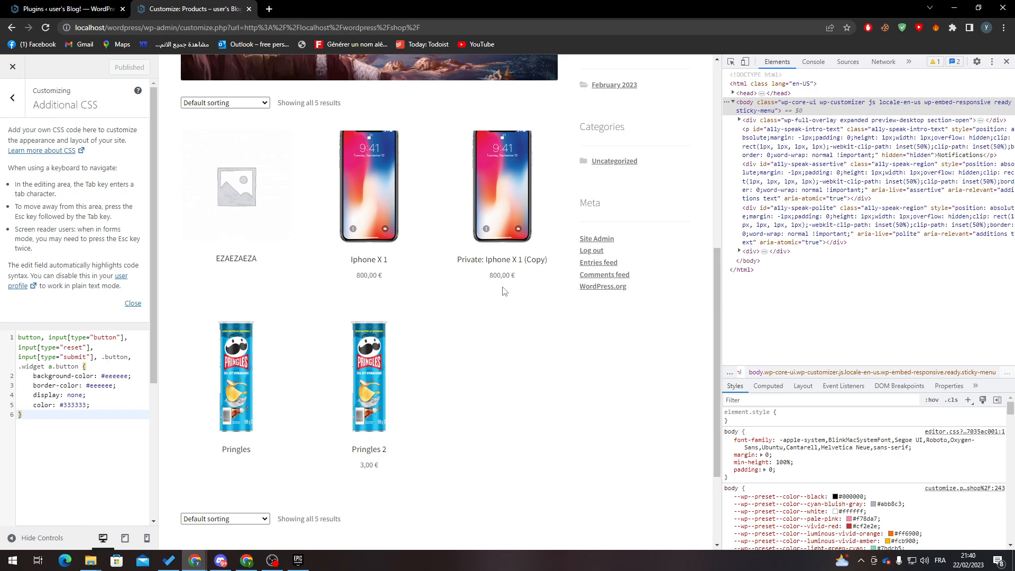
mouse_move(503, 300)
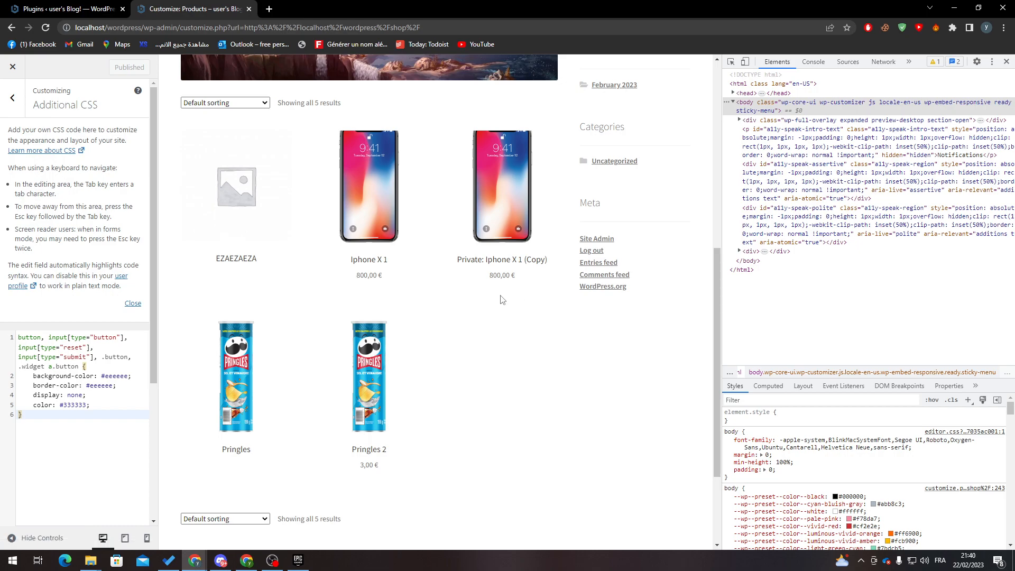
mouse_move(504, 305)
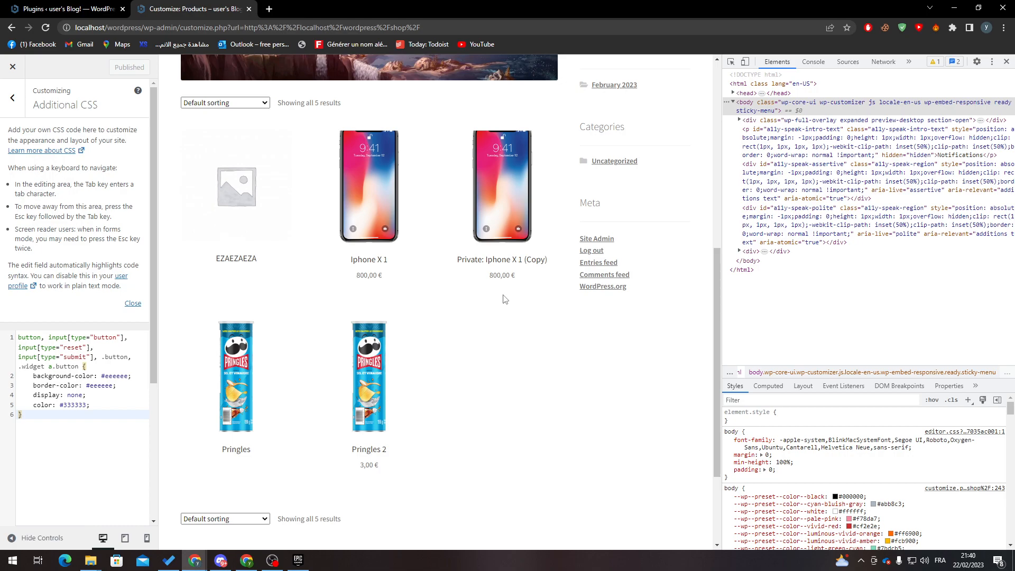
mouse_move(558, 302)
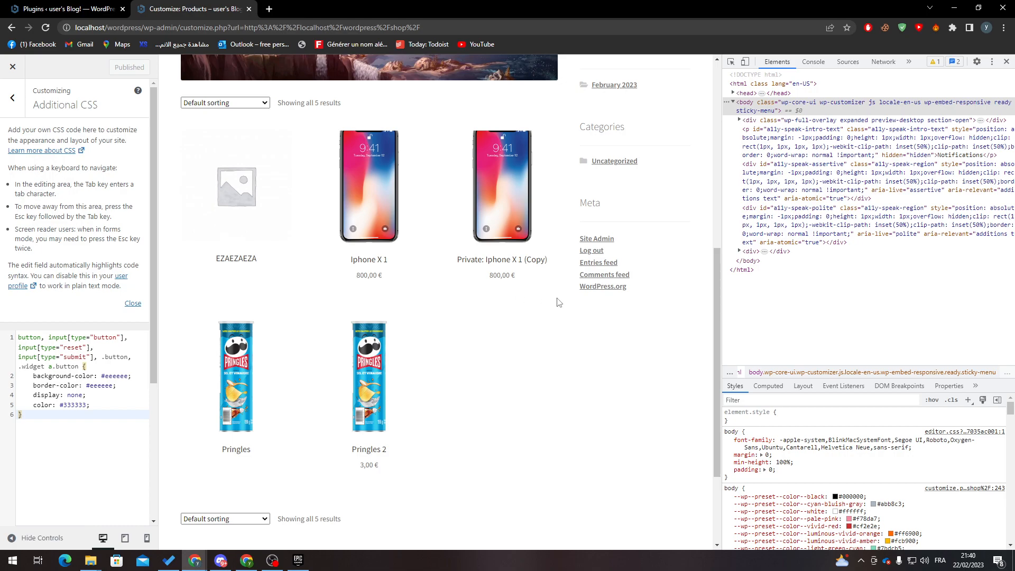